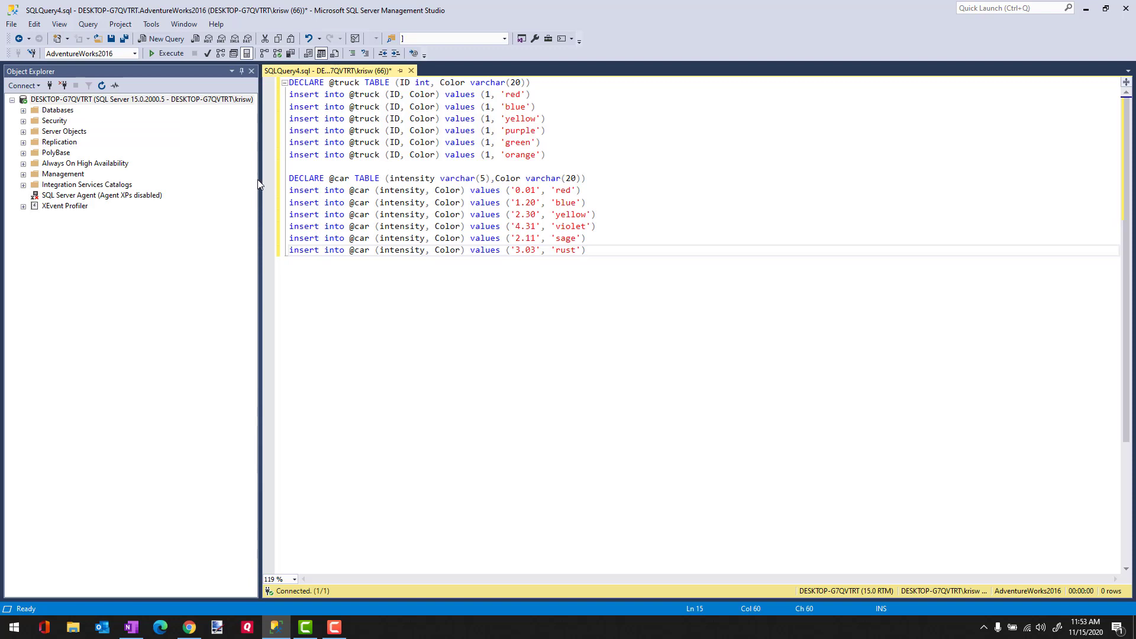
mouse_move(612, 250)
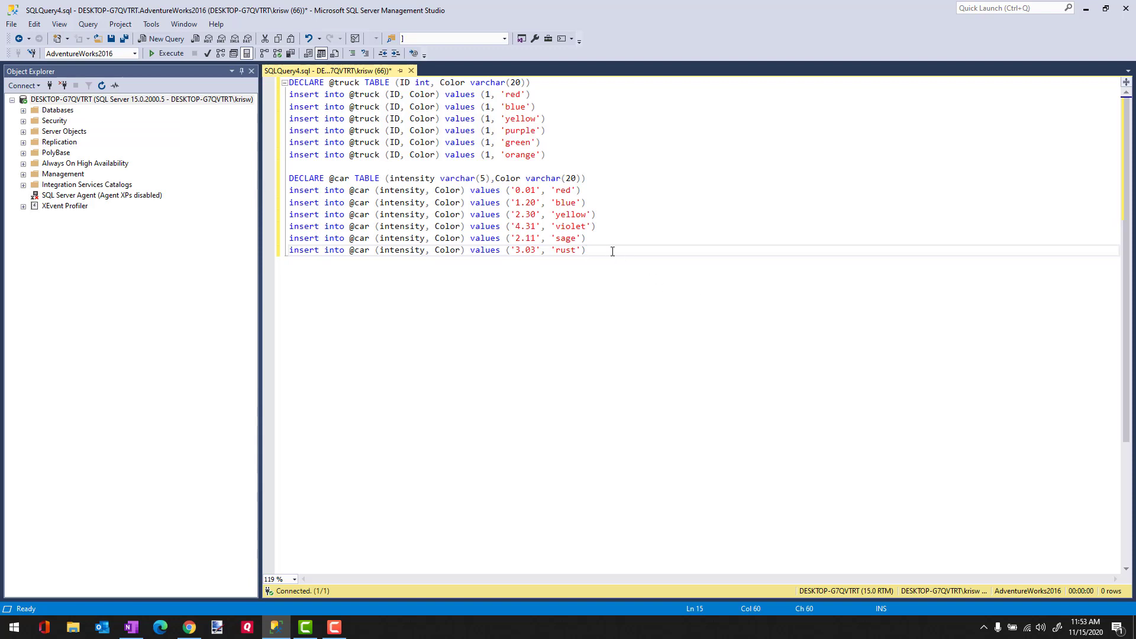
key("enter")
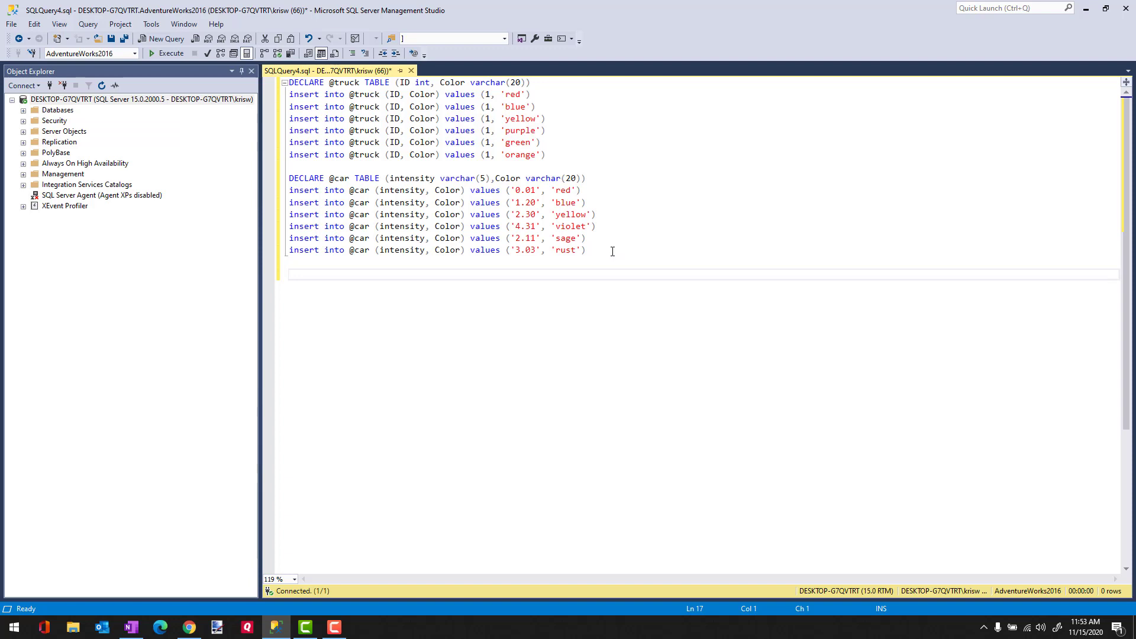
type("select")
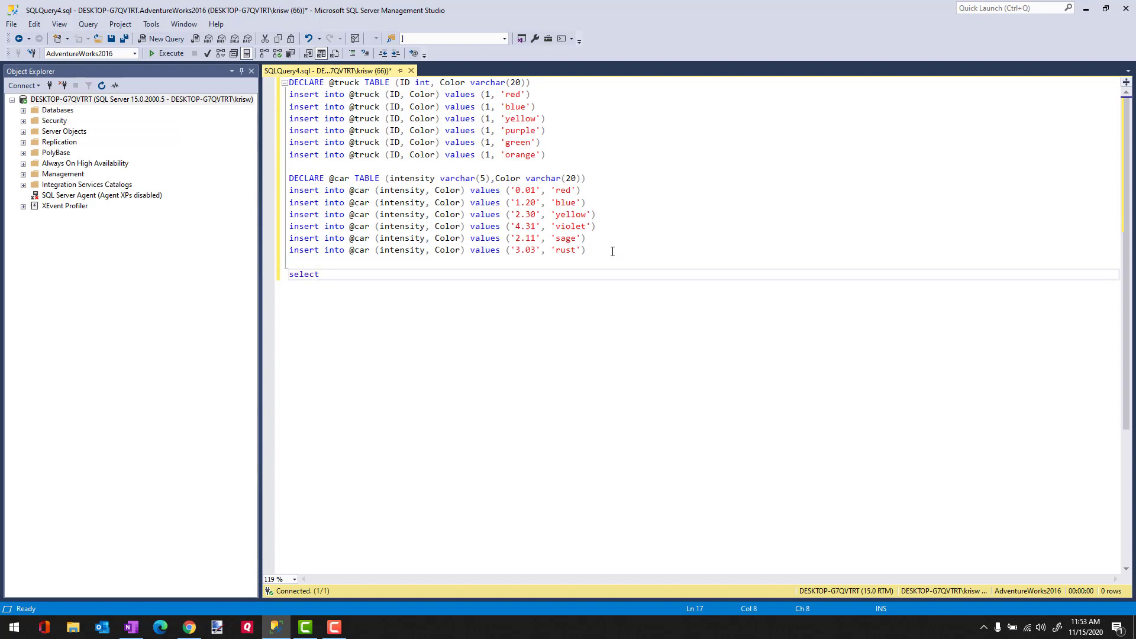
type("f")
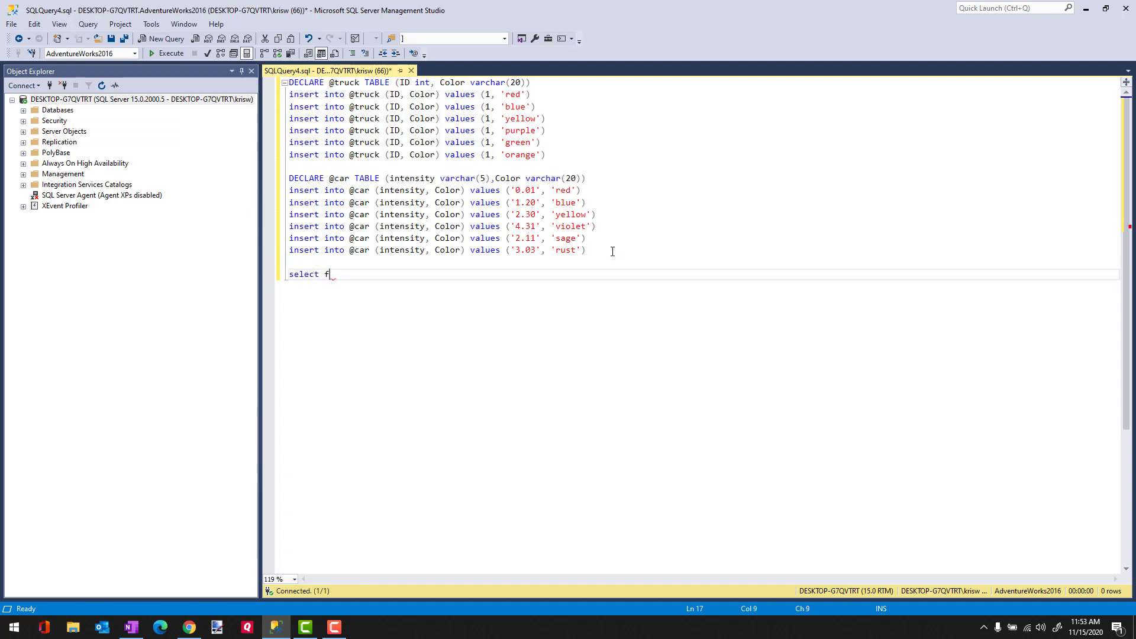
type("color")
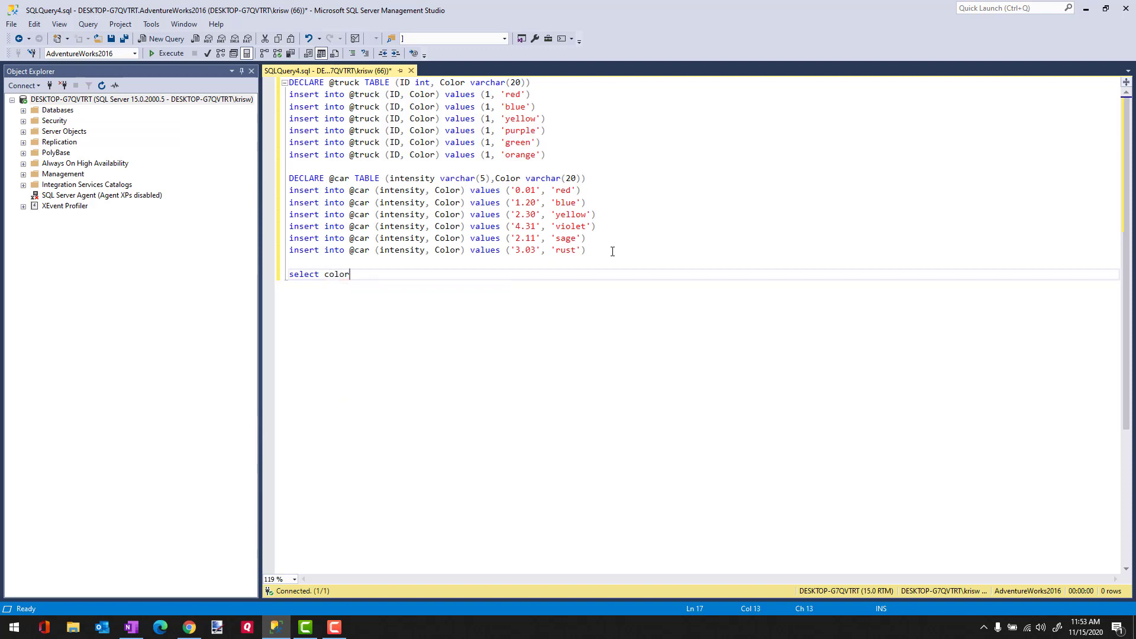
type("from @truck")
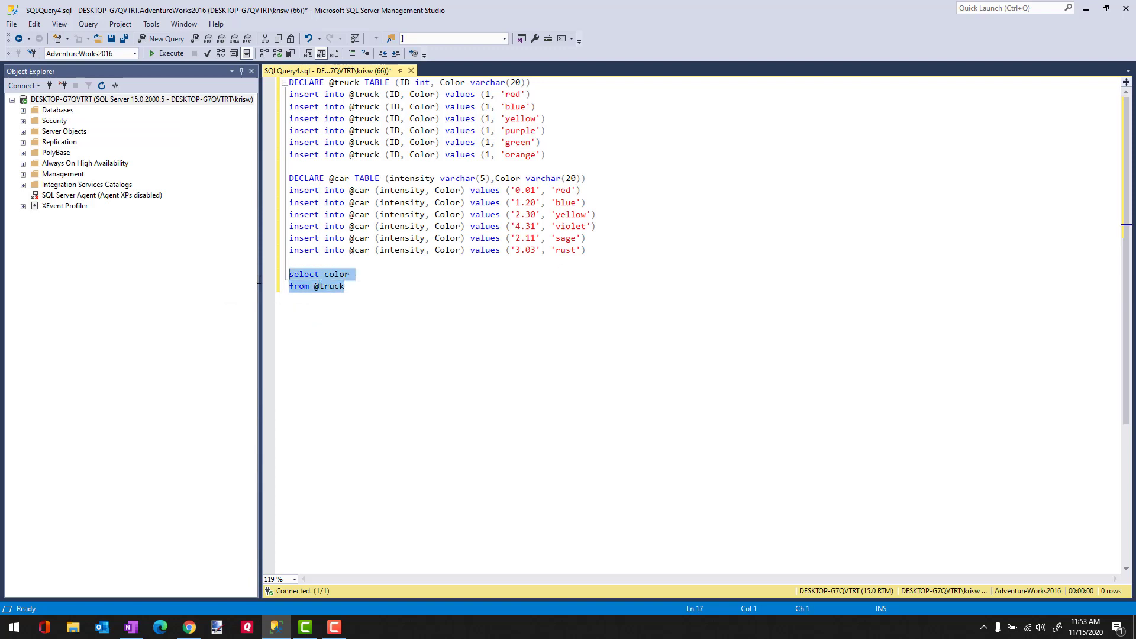
left_click(347, 286)
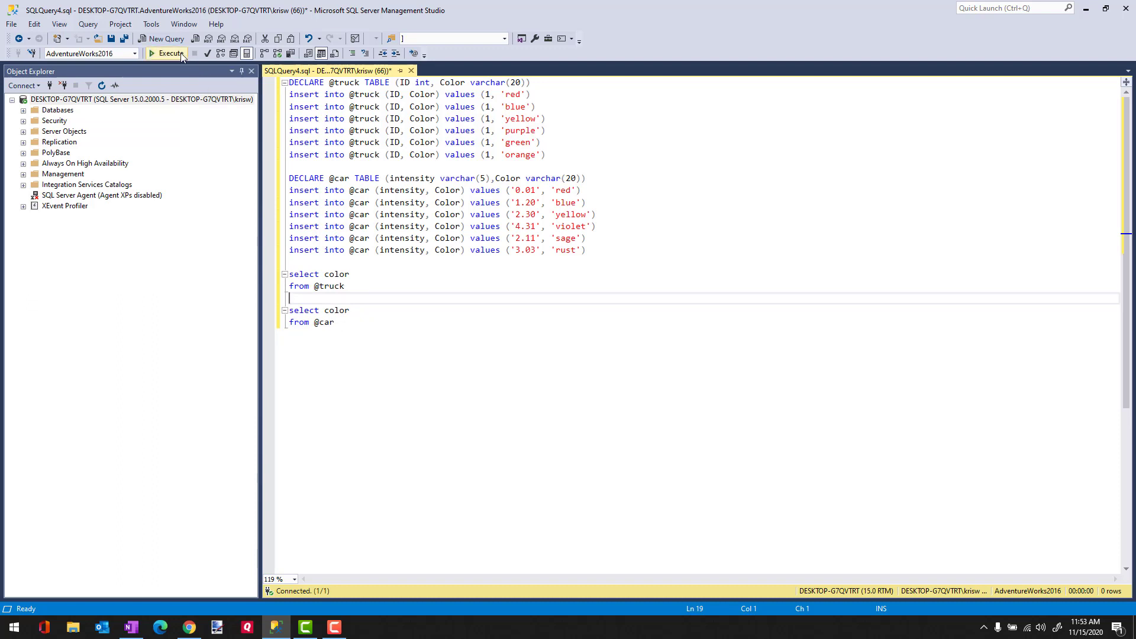
- Execute the script, returning two six-color result grids for truck and car
left_click(167, 53)
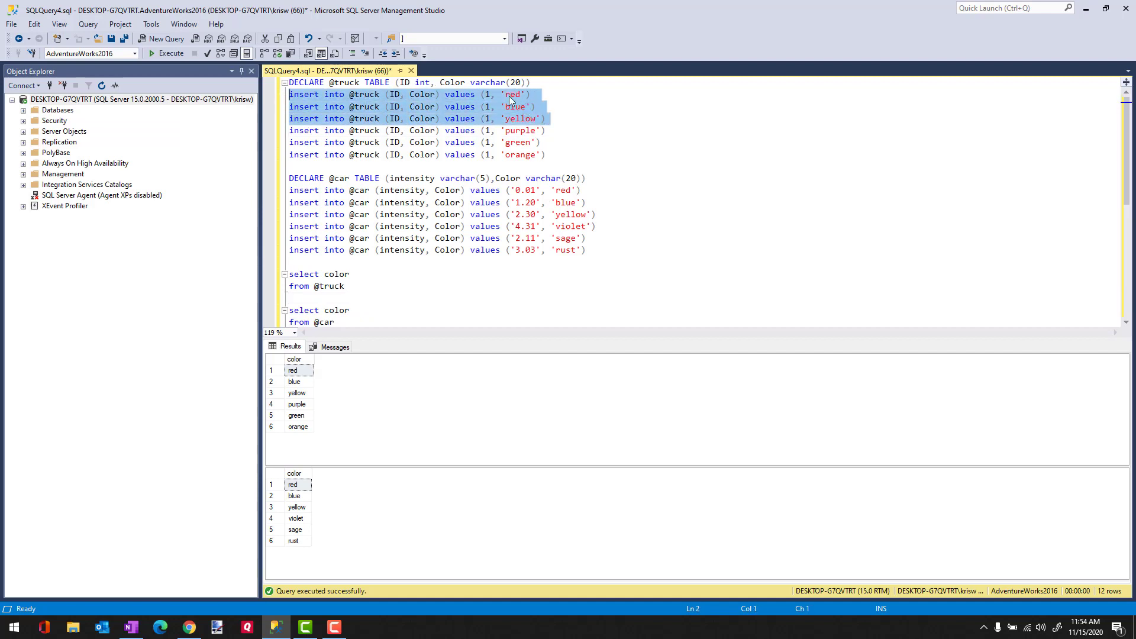
mouse_move(594, 221)
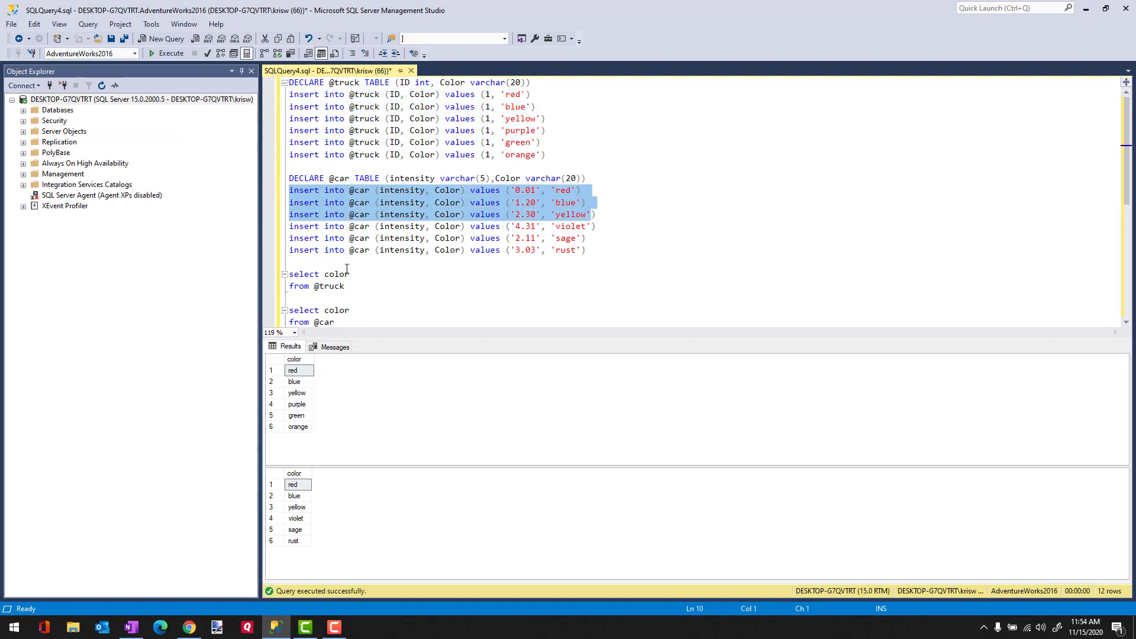
mouse_move(303, 447)
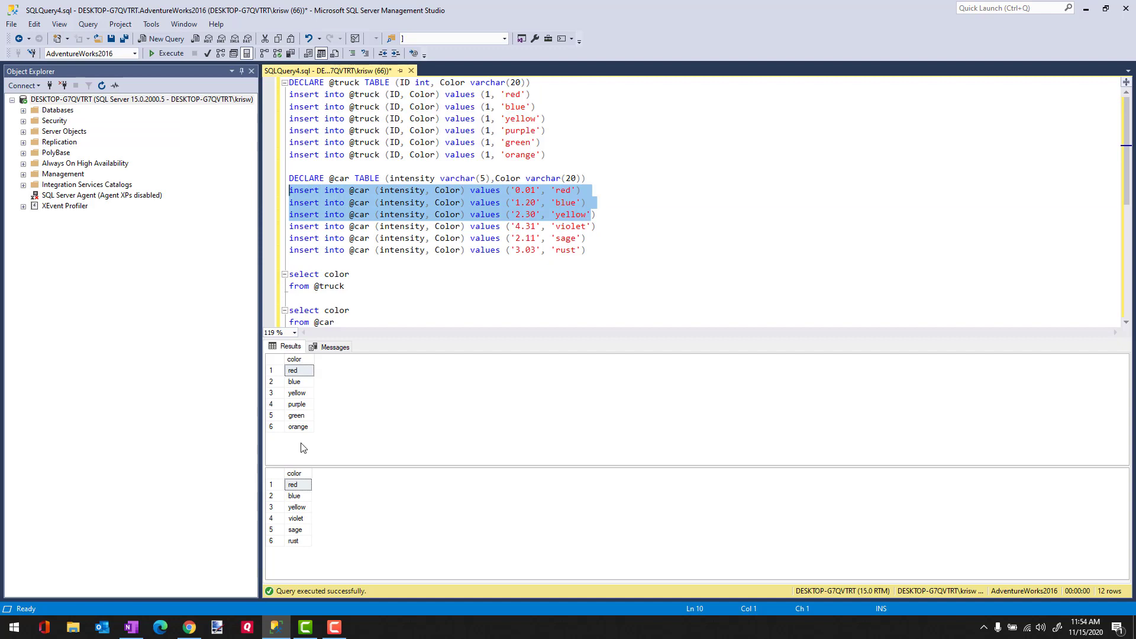
mouse_move(301, 305)
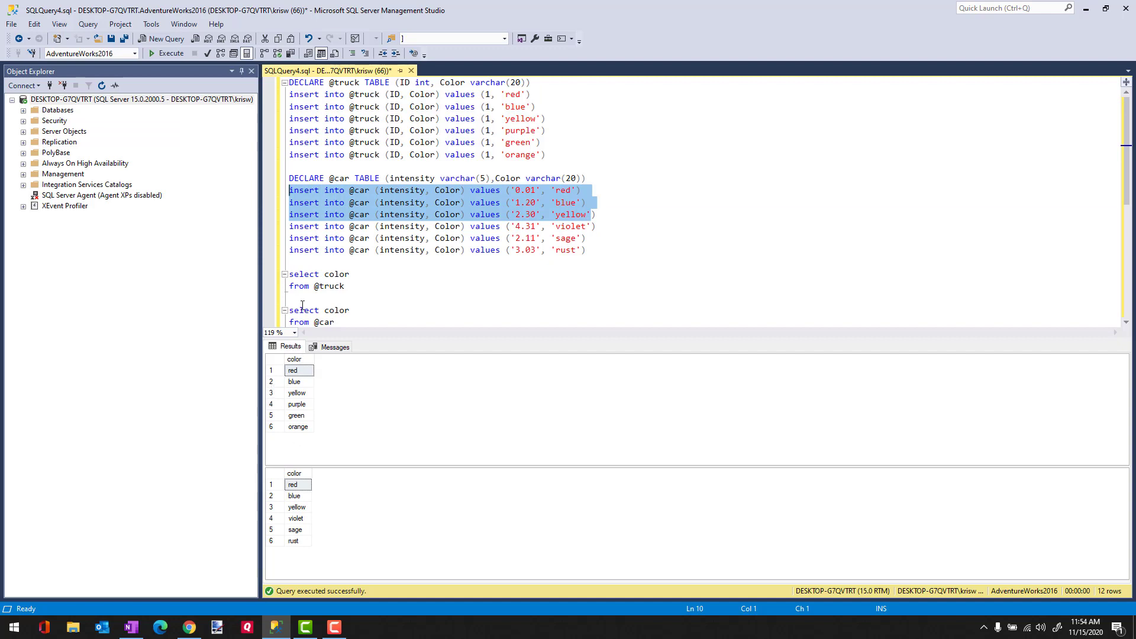
- Join the two selects with INTERSECT and execute, returning blue, red and yellow
type("intersect")
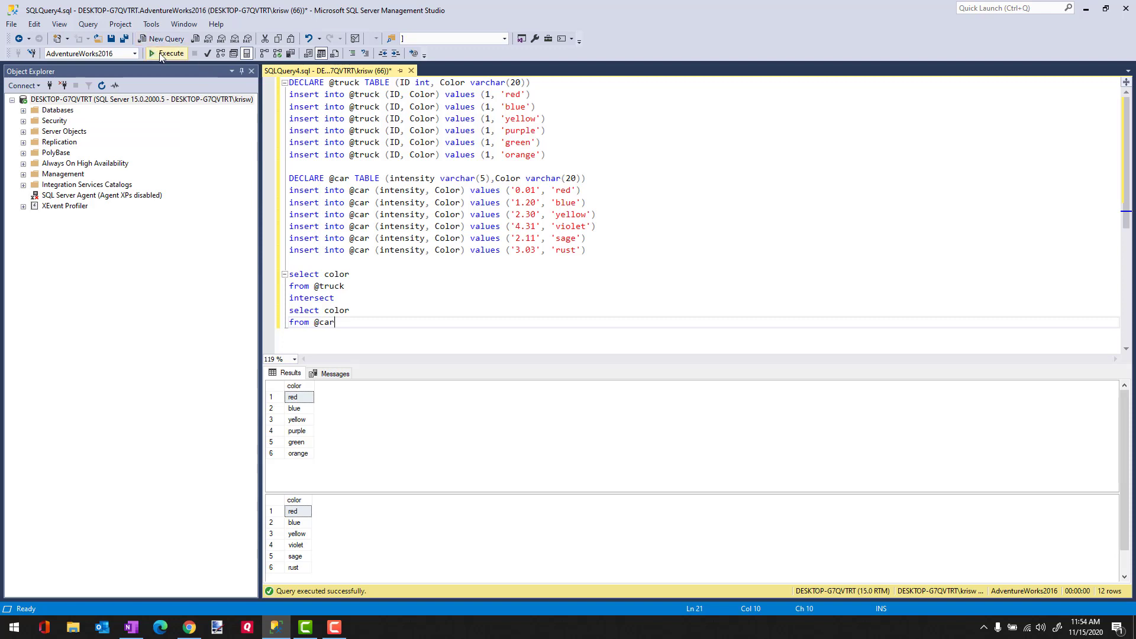
left_click(170, 53)
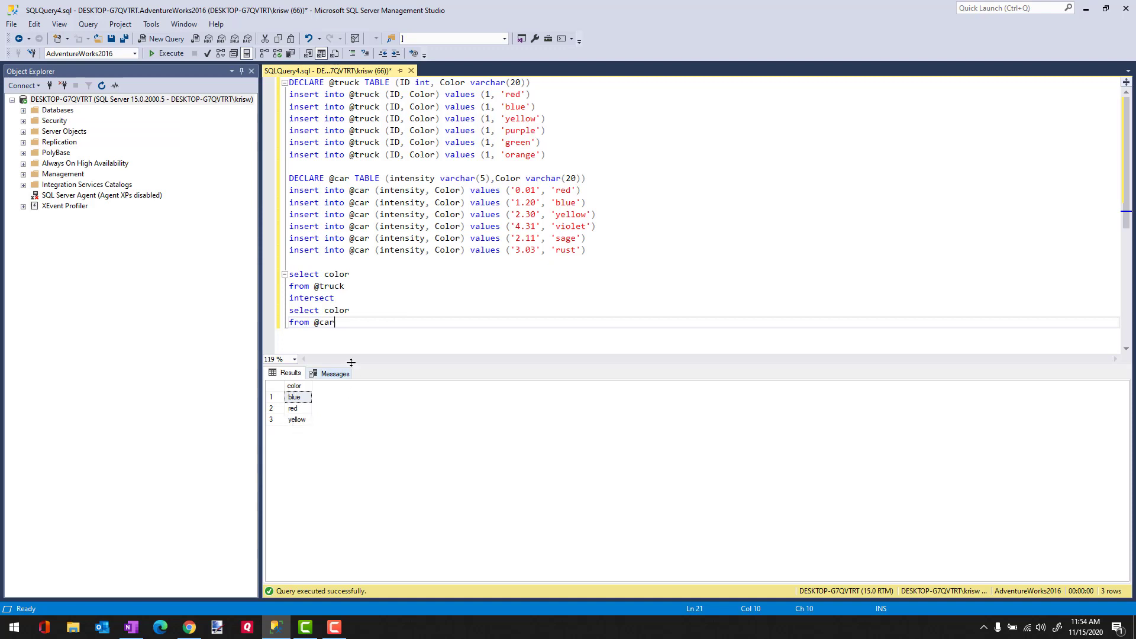
mouse_move(357, 331)
type("id, ")
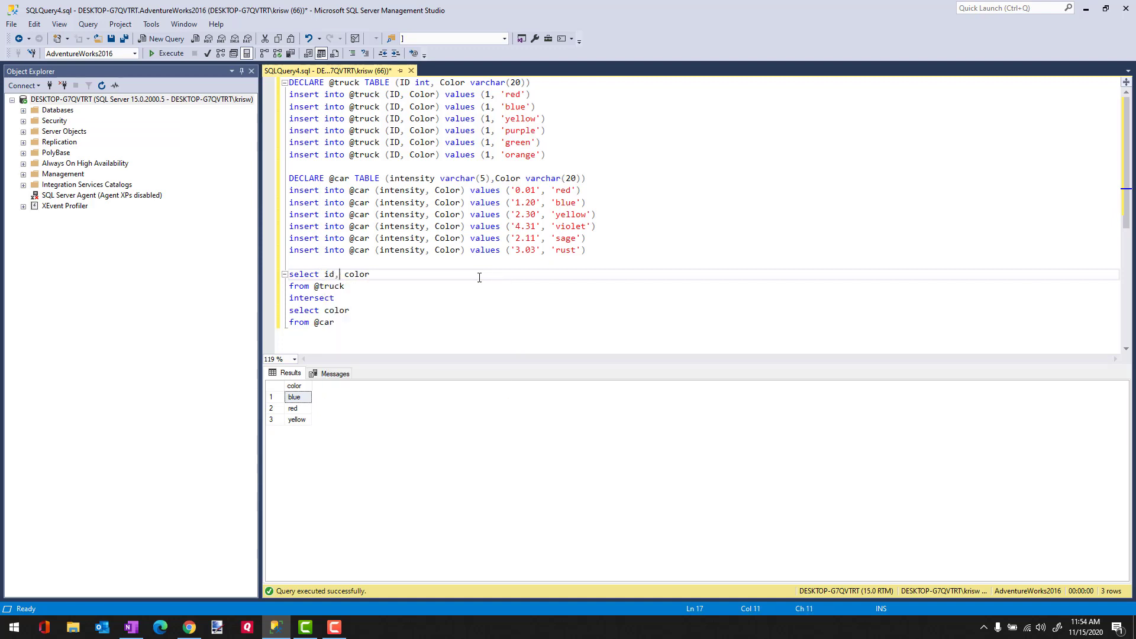
mouse_move(356, 315)
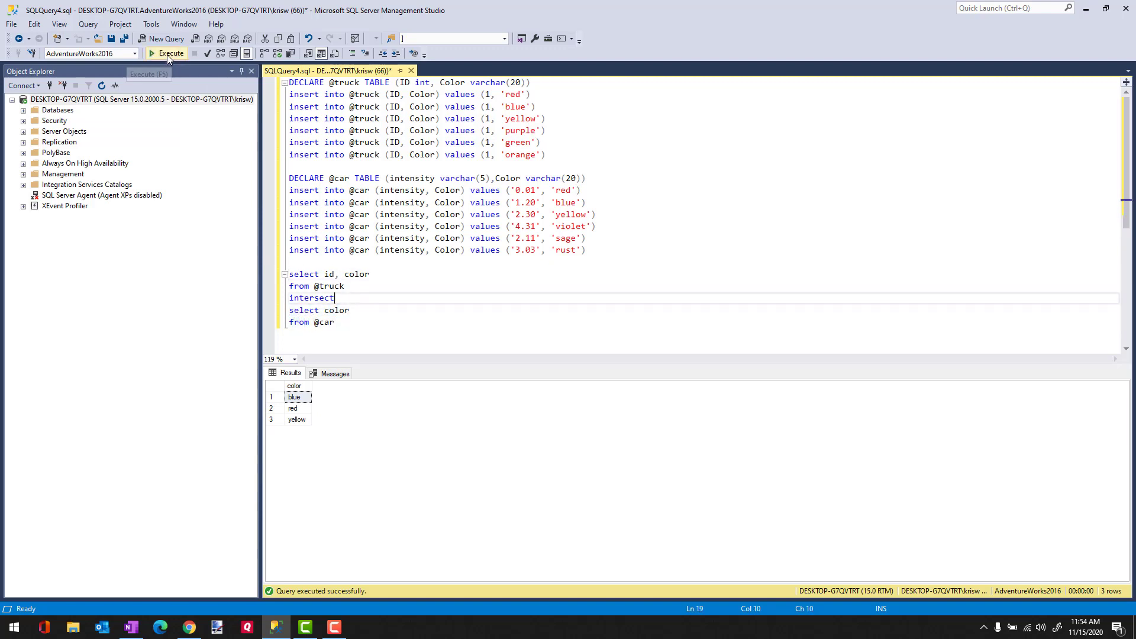
- Execute with id added to the truck select, triggering the expression-count mismatch error
left_click(167, 54)
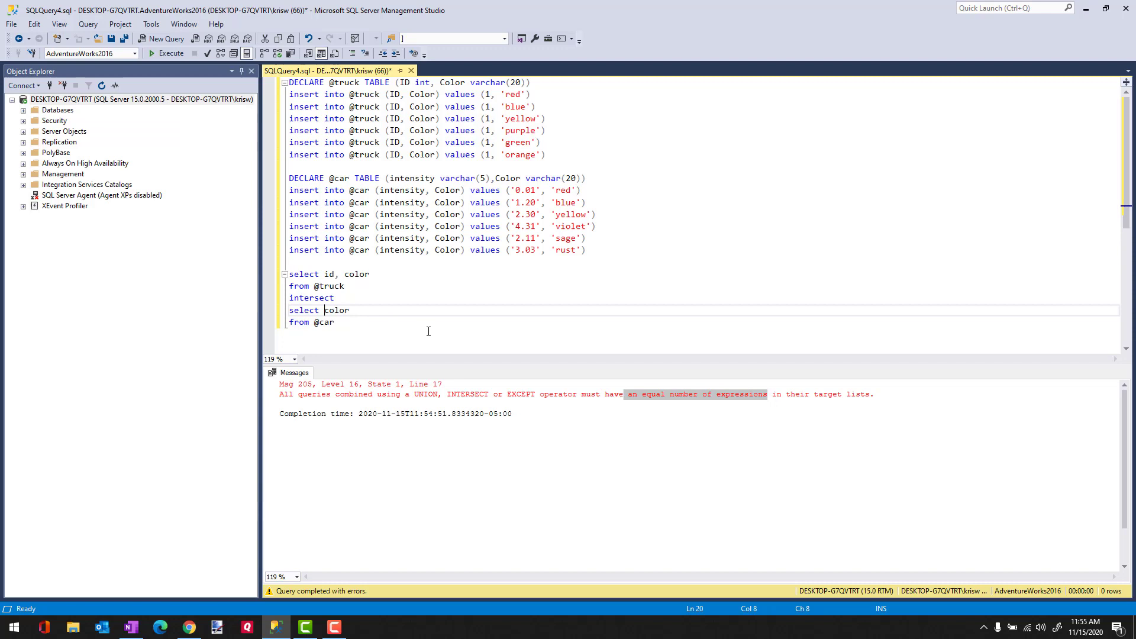
- Add intensity to the car select and execute, hitting the varchar '0.01' to int conversion error
type("intensity,")
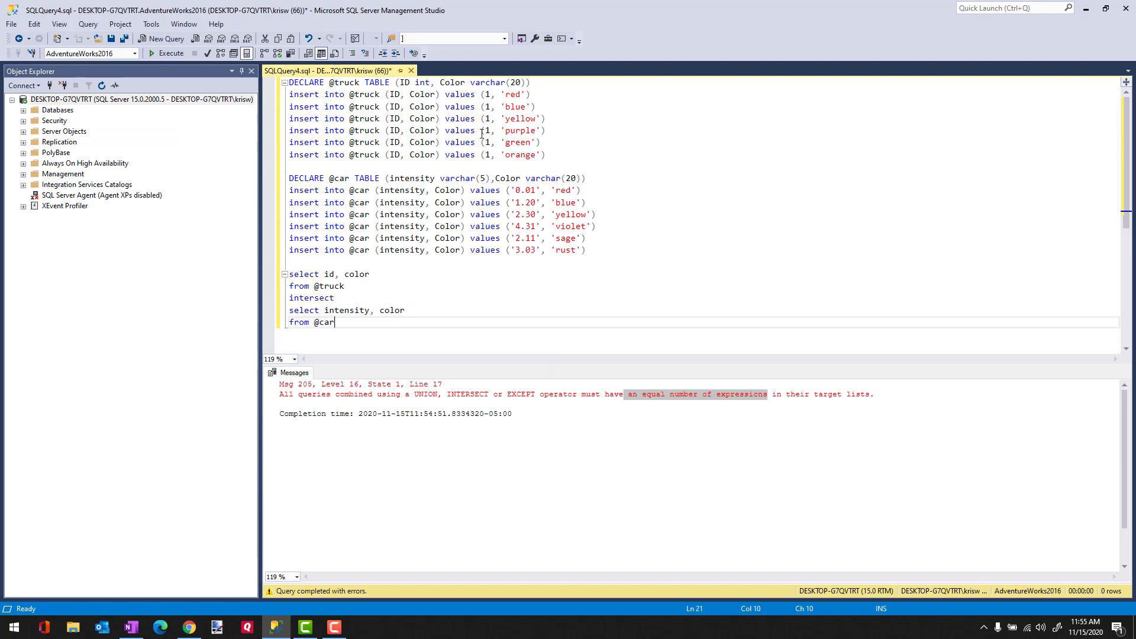
mouse_move(528, 215)
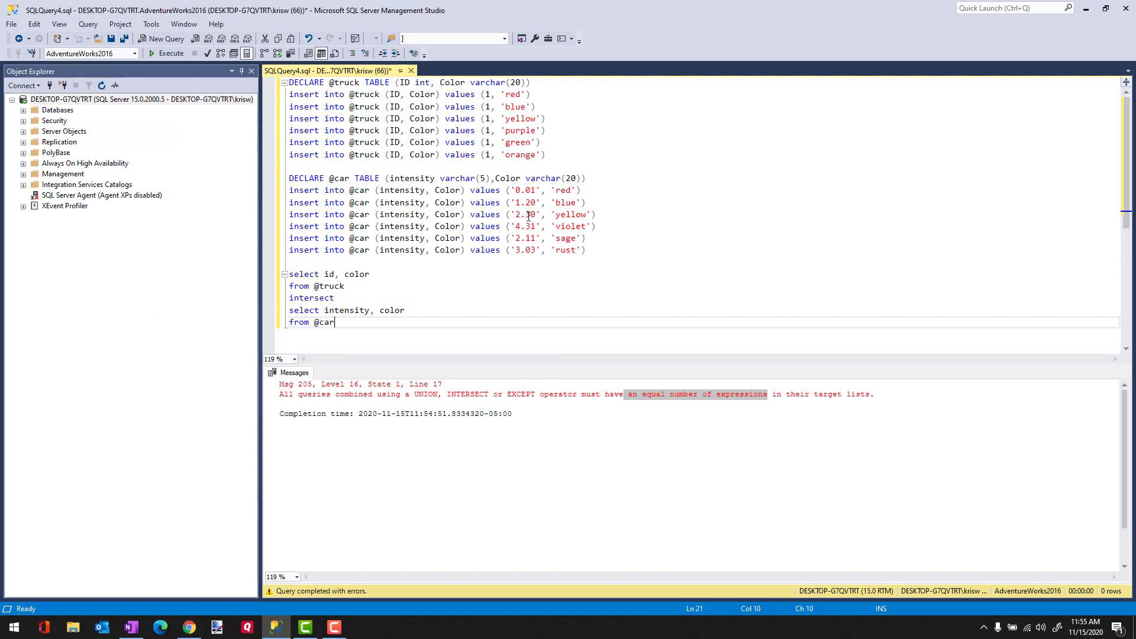
double_click(463, 179)
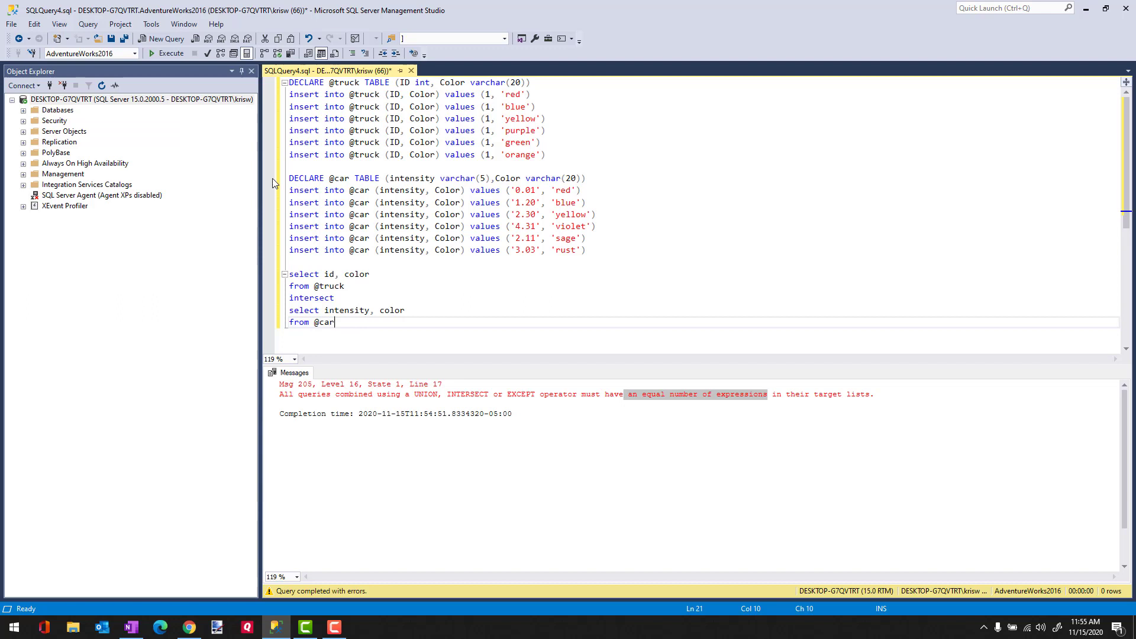
left_click(170, 53)
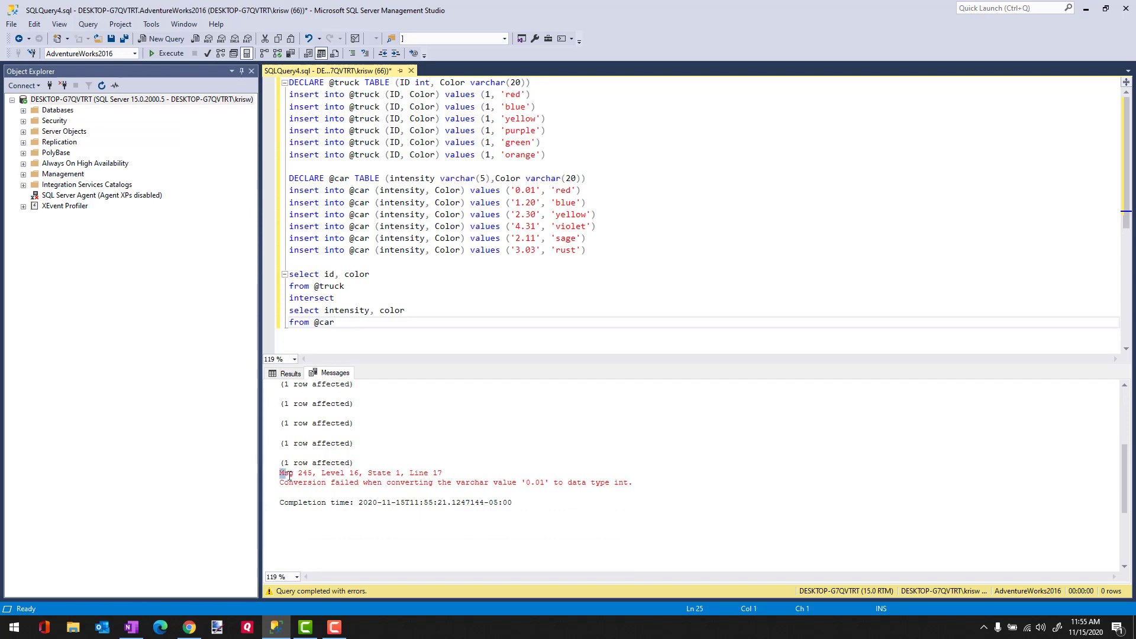
left_click_drag(282, 472, 631, 482)
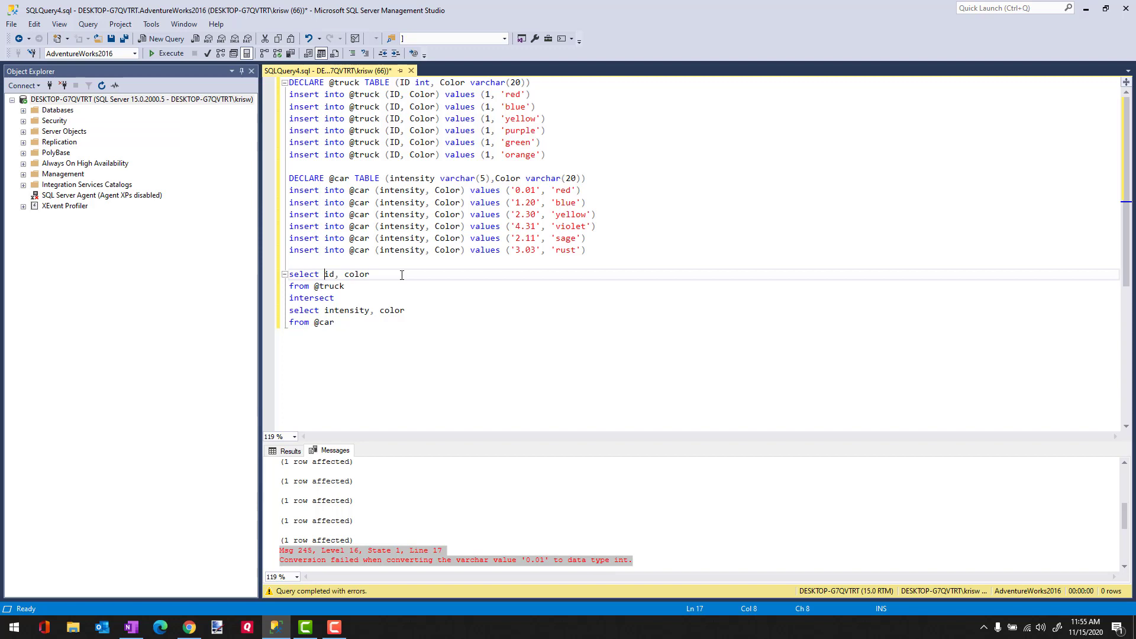
- Cast id and intensity as float with aliases IDFloat and IntensityFloat, then execute successfully with zero rows
type("cast(id as")
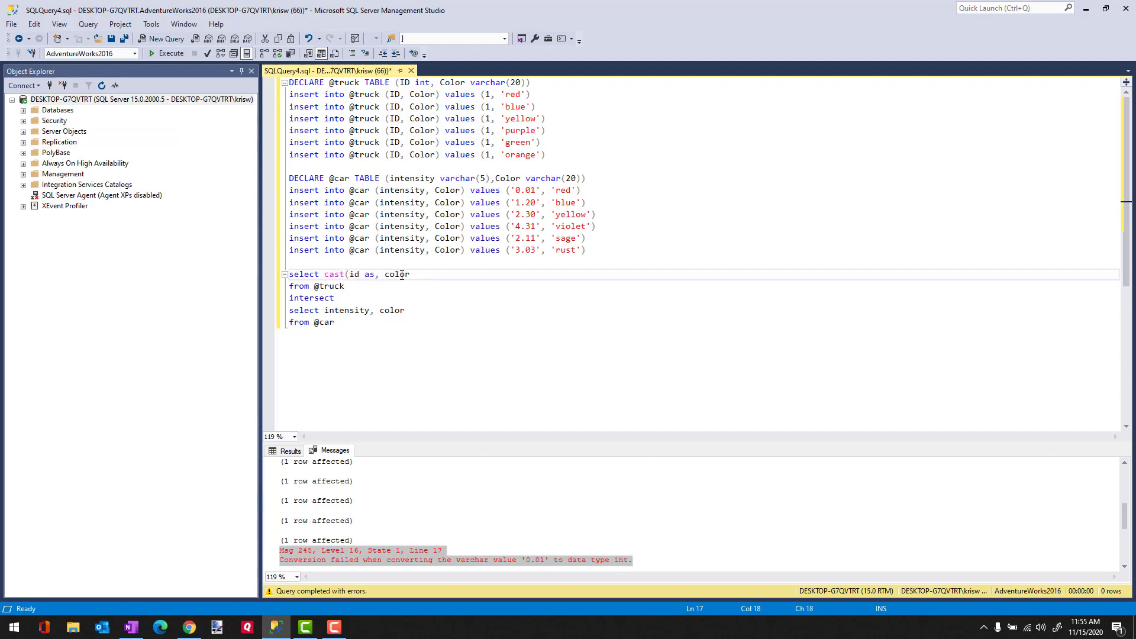
type("float")
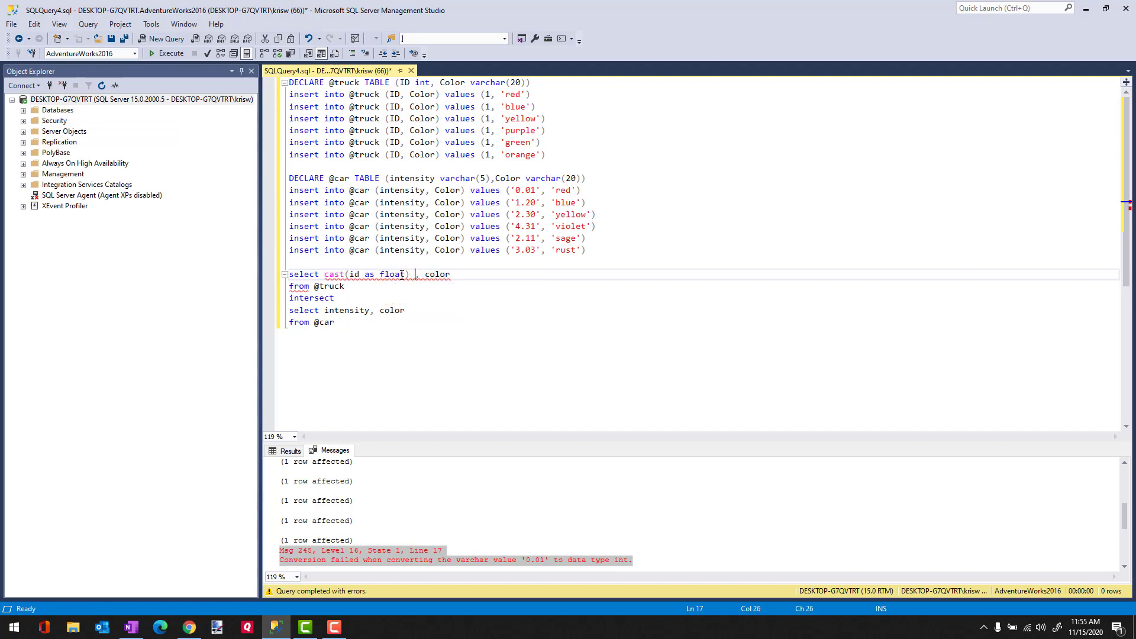
type("IDFloat")
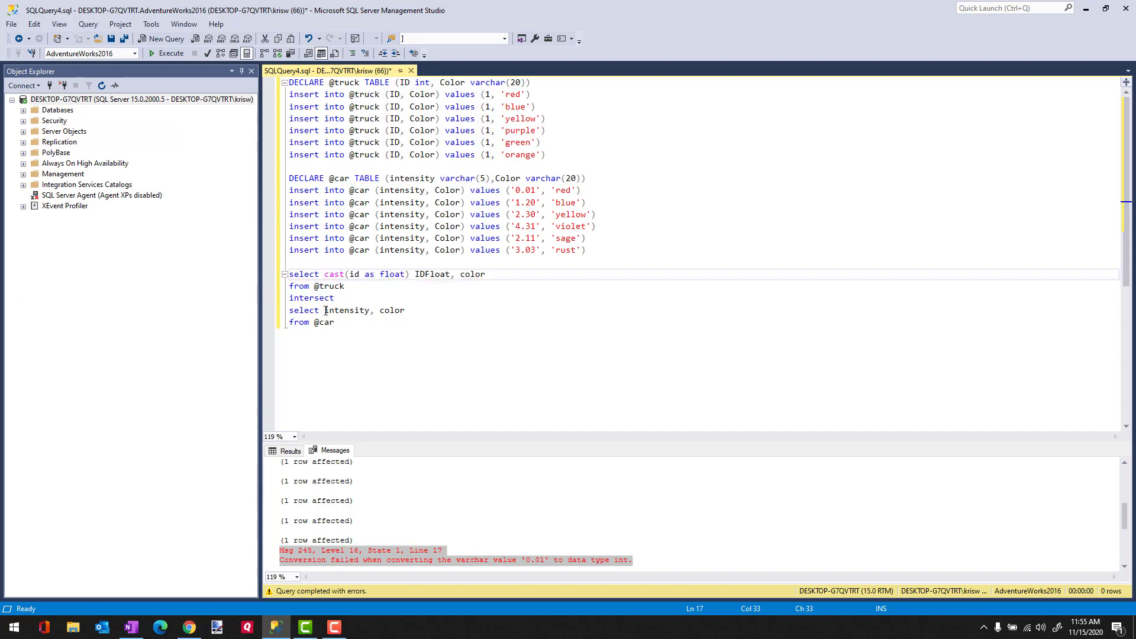
type("cast(")
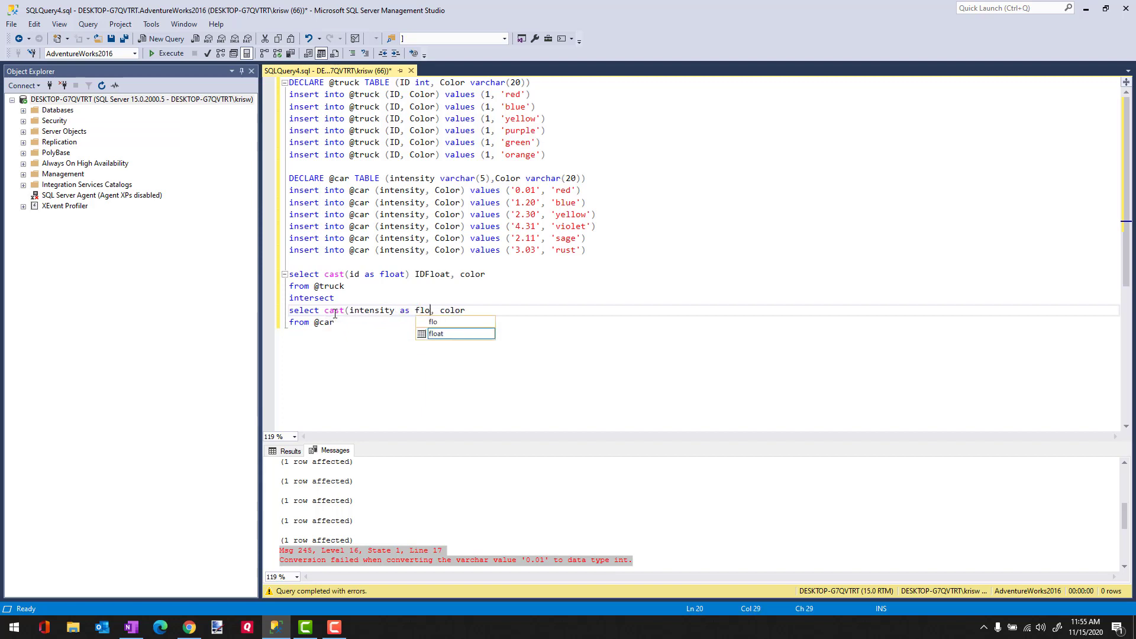
key("Tab")
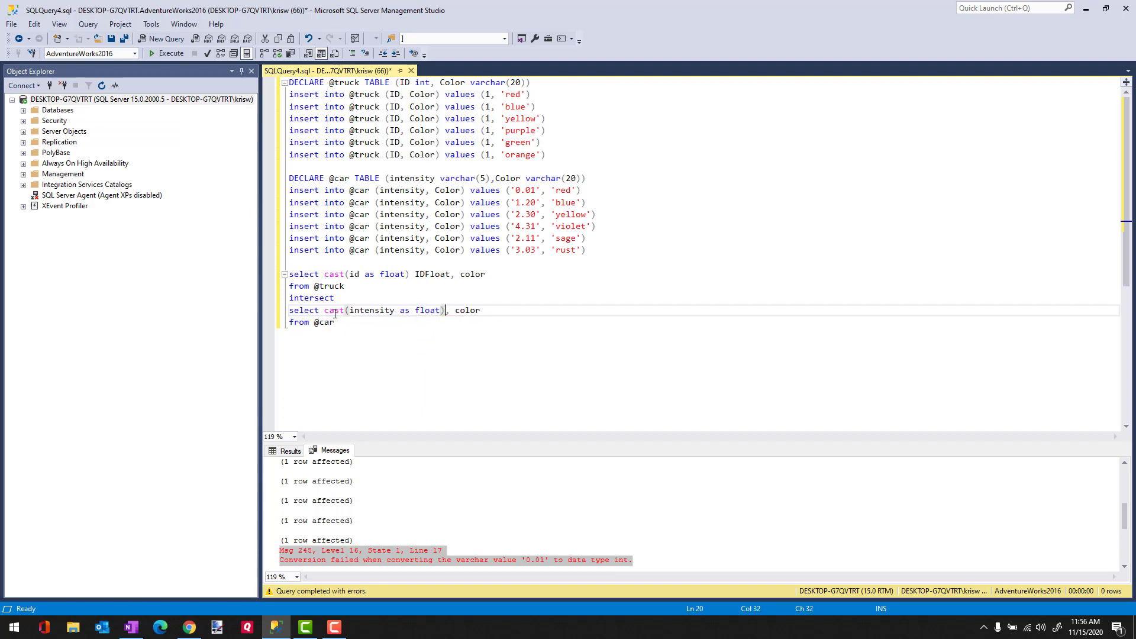
type("IntensityFloat")
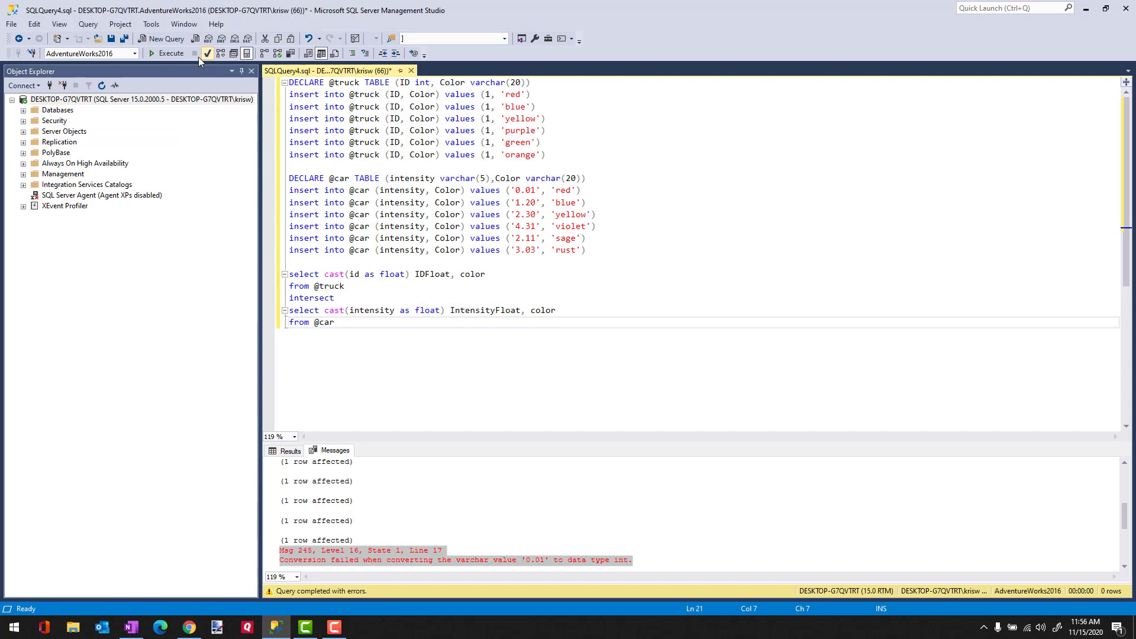
left_click(171, 53)
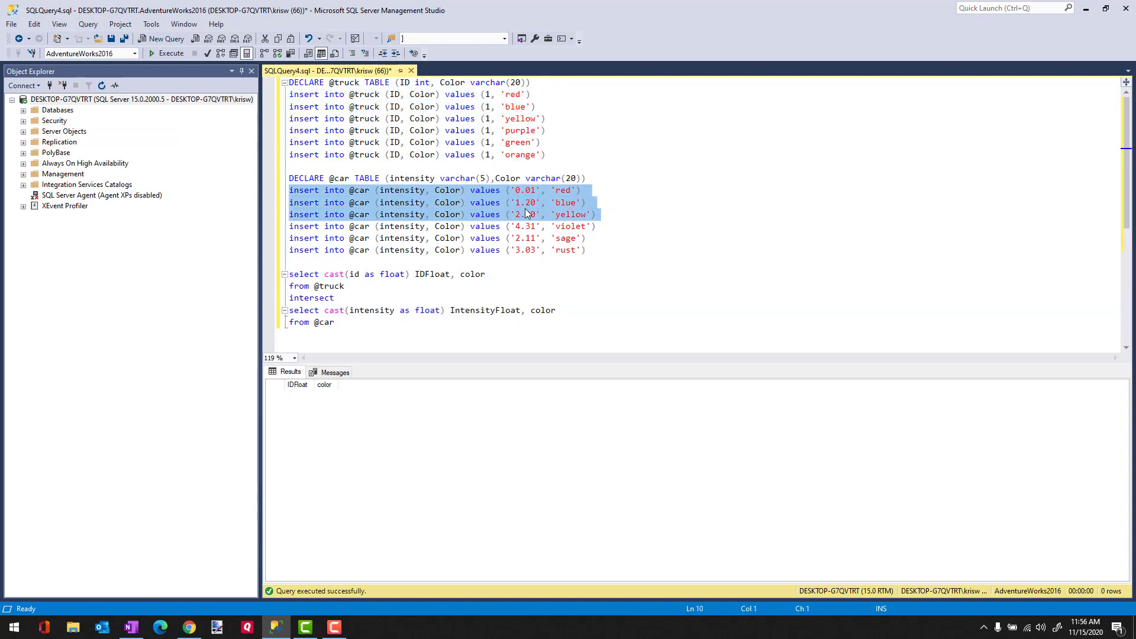
- Change blue's intensity from '1.20' to '1.00' and execute, returning one row: 1, blue
left_click(528, 202)
type("0")
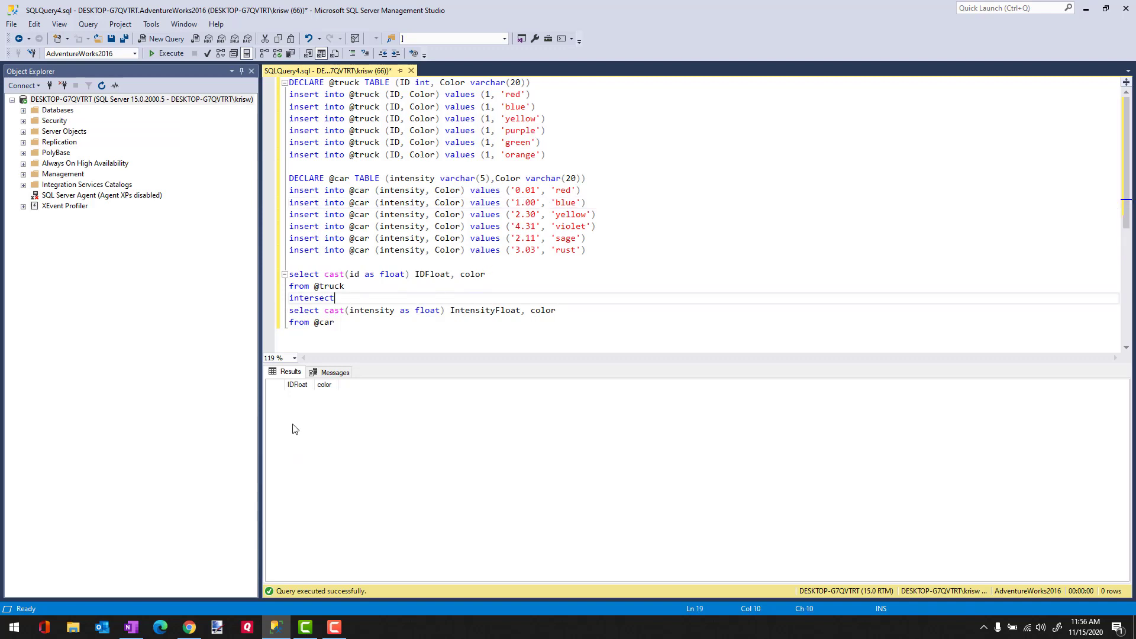
left_click(167, 54)
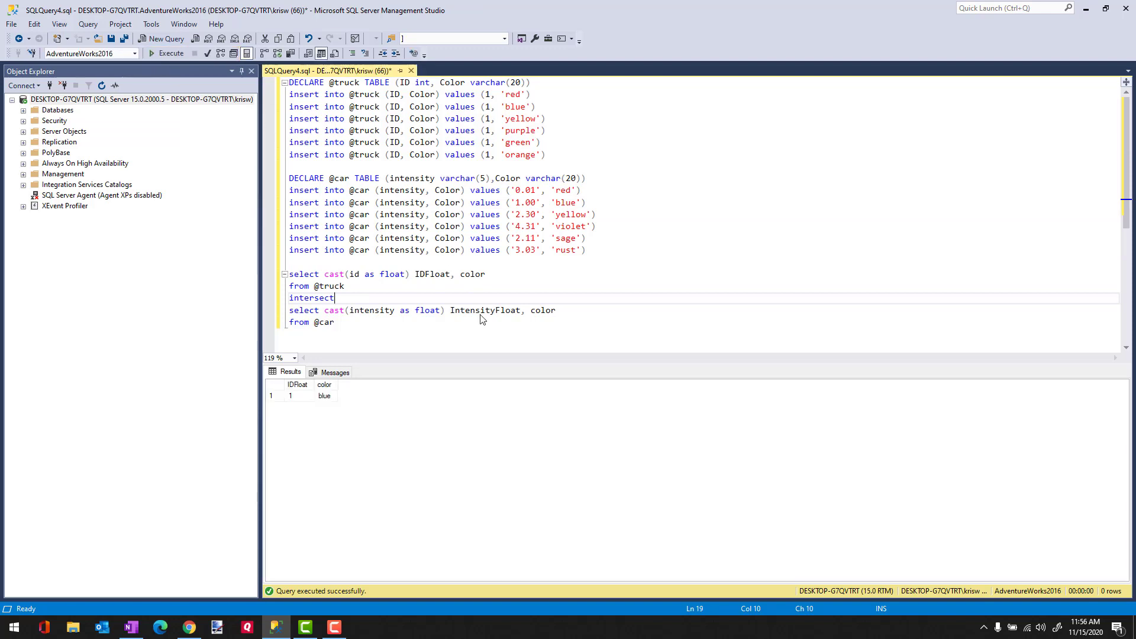
left_click(292, 395)
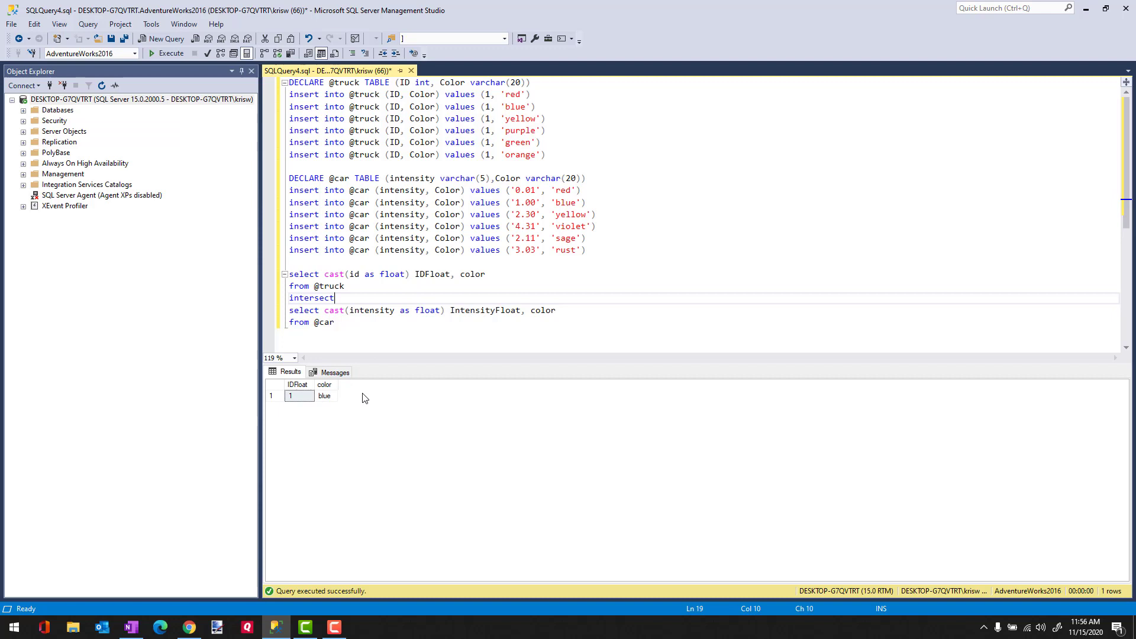
mouse_move(467, 317)
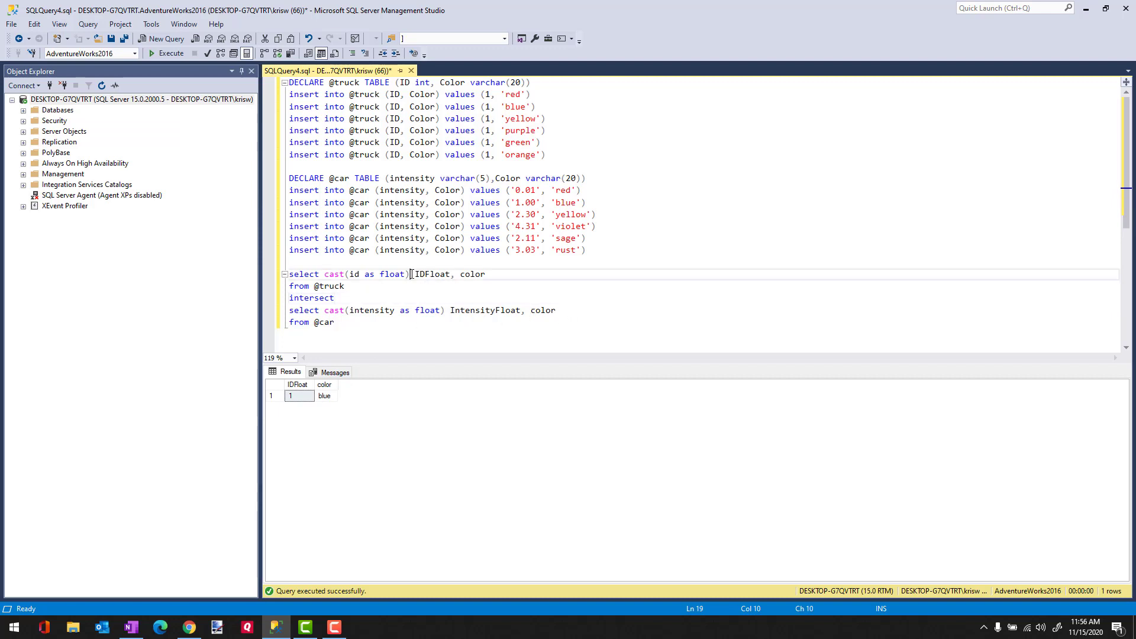
double_click(431, 274)
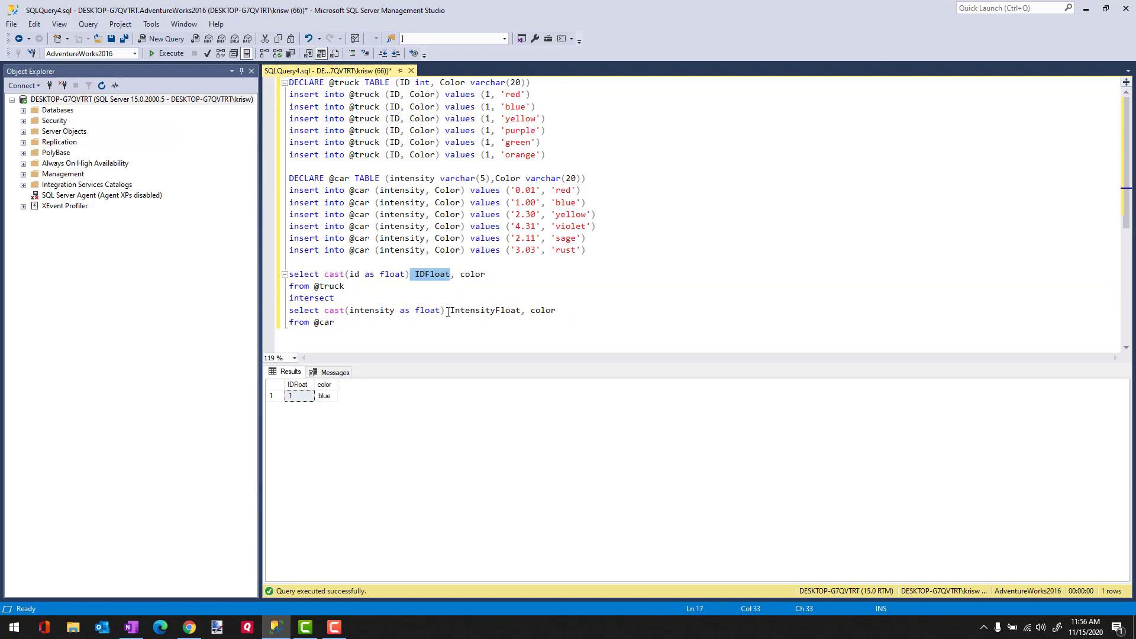
double_click(482, 310)
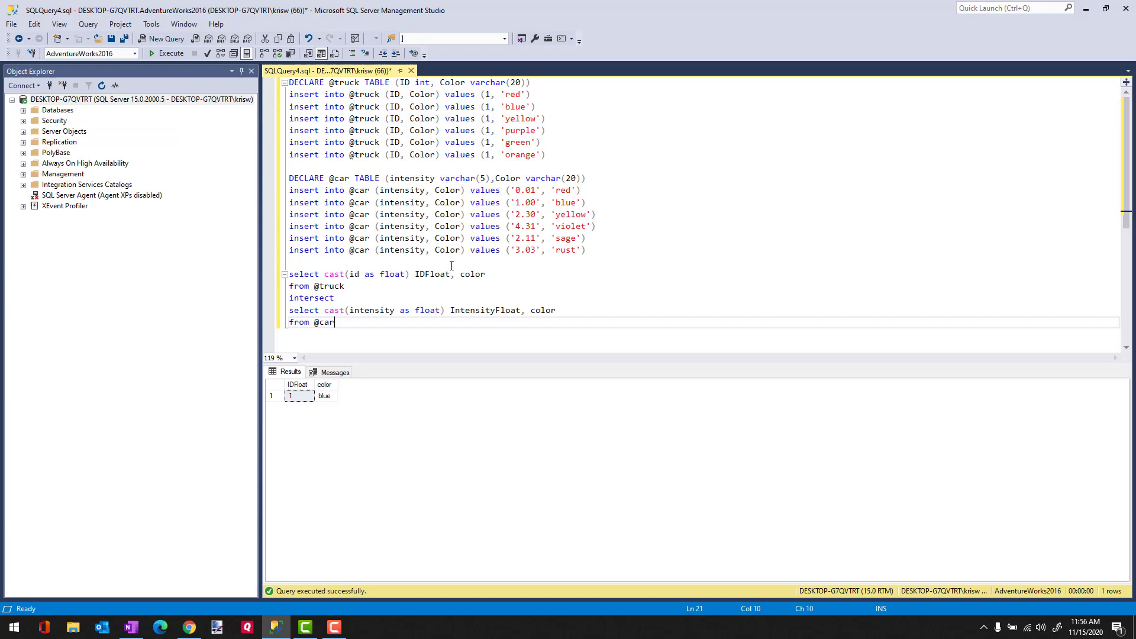
- Remove the cast columns leaving color and add ORDER BY color DESC, listing yellow, red, blue
left_click_drag(325, 273, 455, 273)
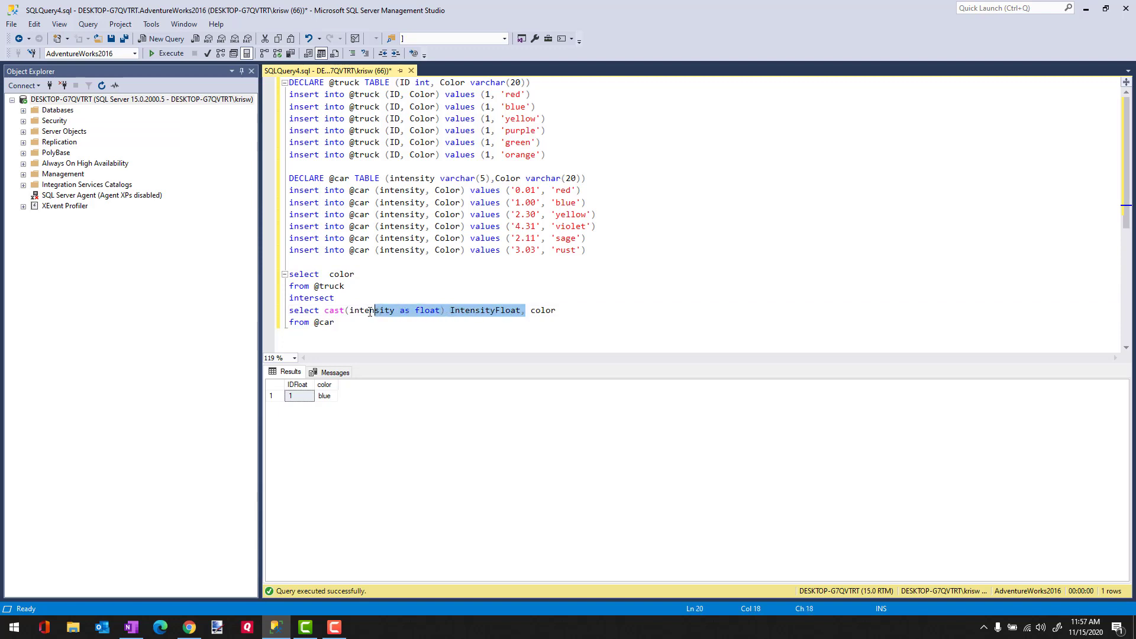
type("color")
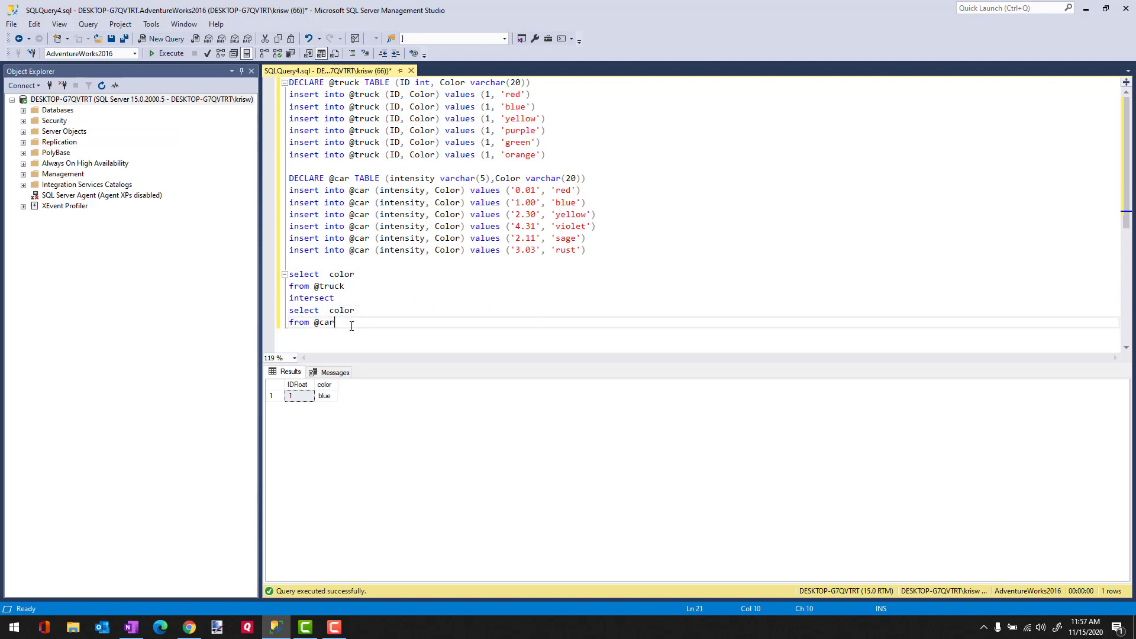
type("order by color")
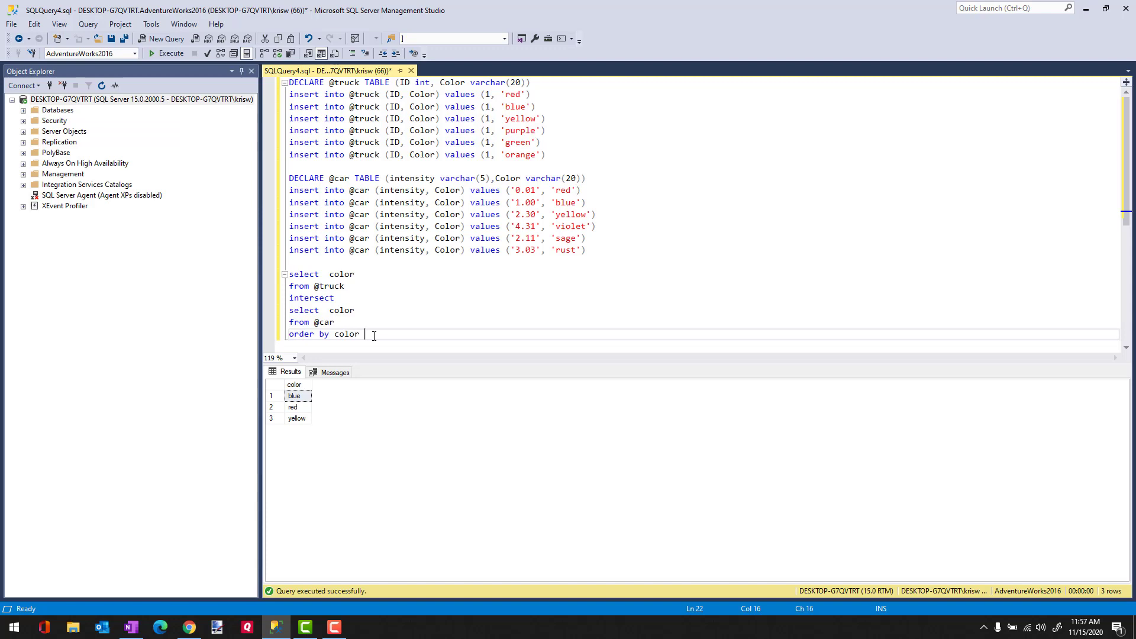
type("de")
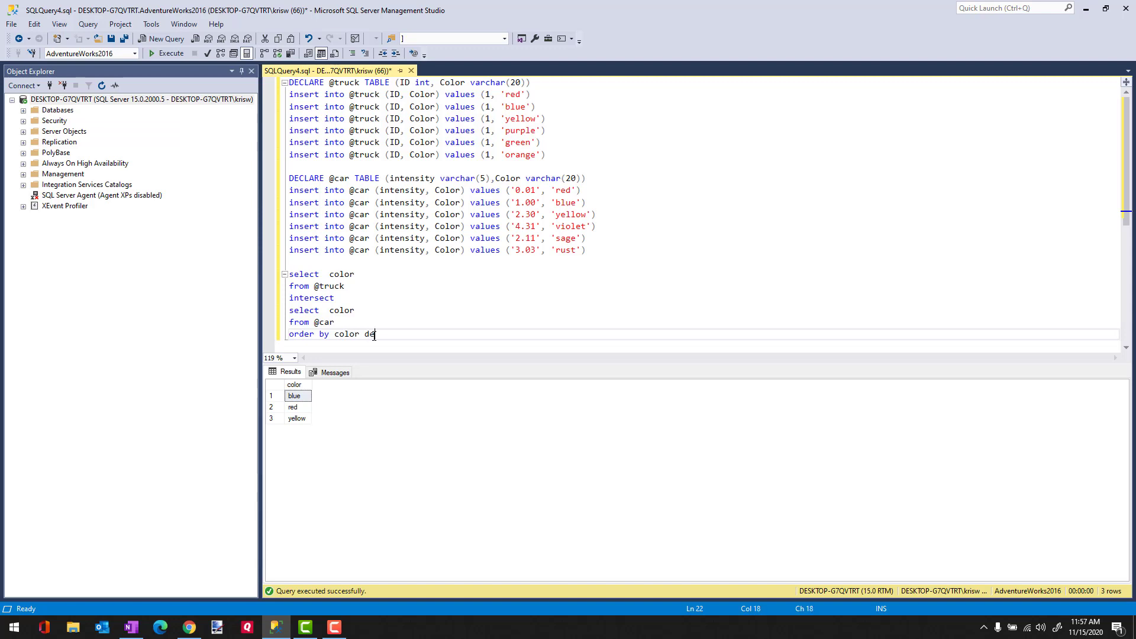
type("sc")
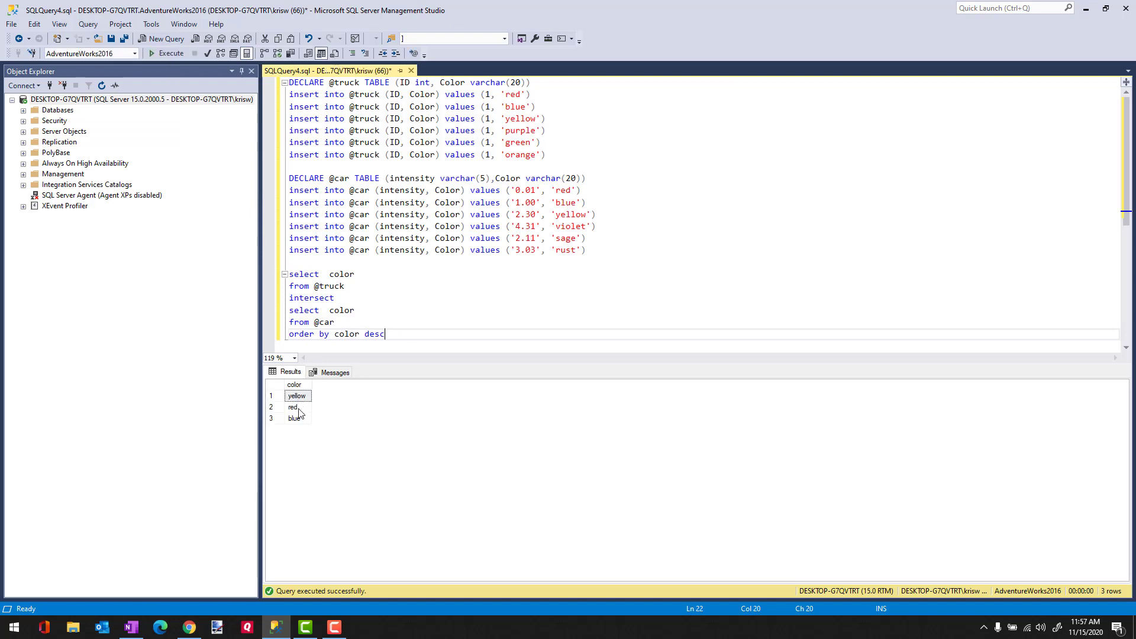
mouse_move(408, 357)
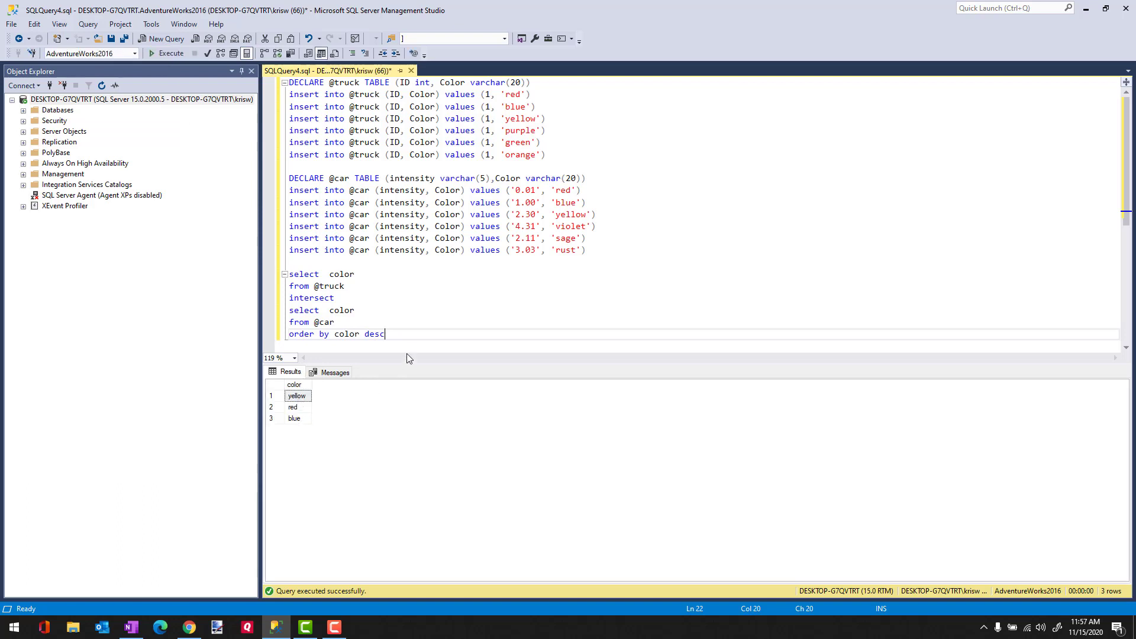